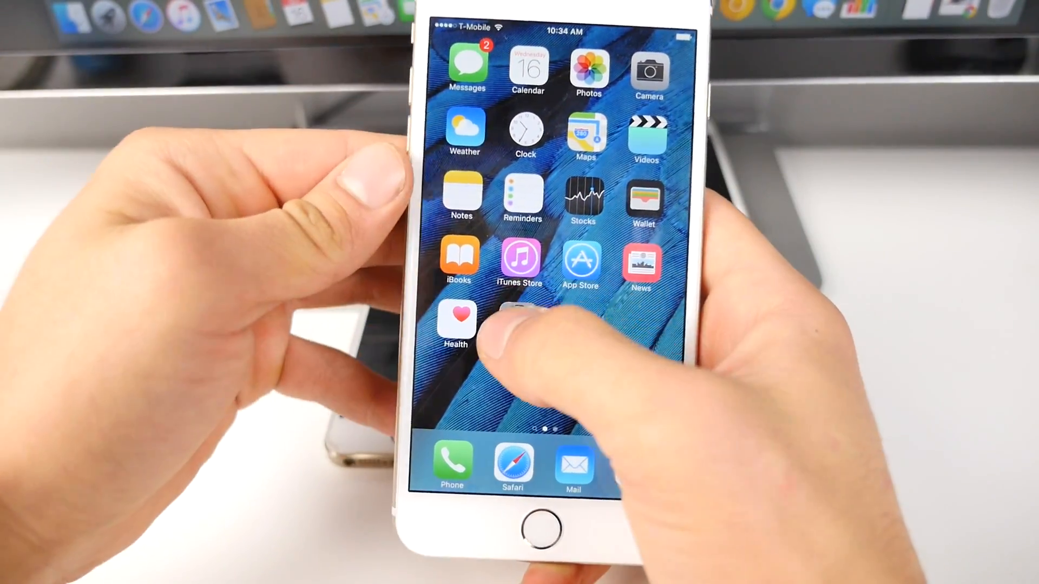
Launch the Settings app from the iPhone home screen to show its categories list.
{"action": "left_click", "coordinate": [522, 325]}
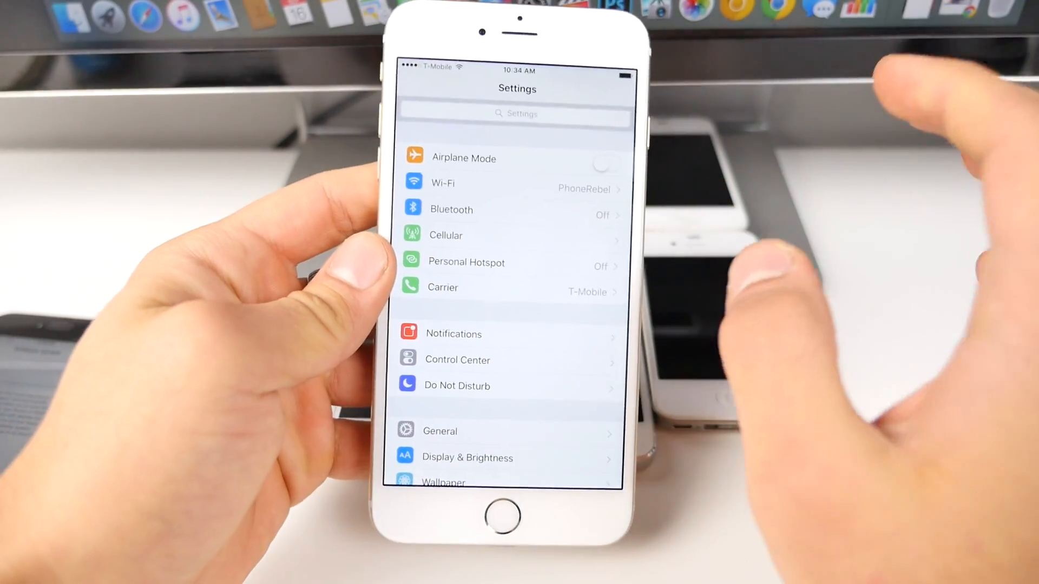